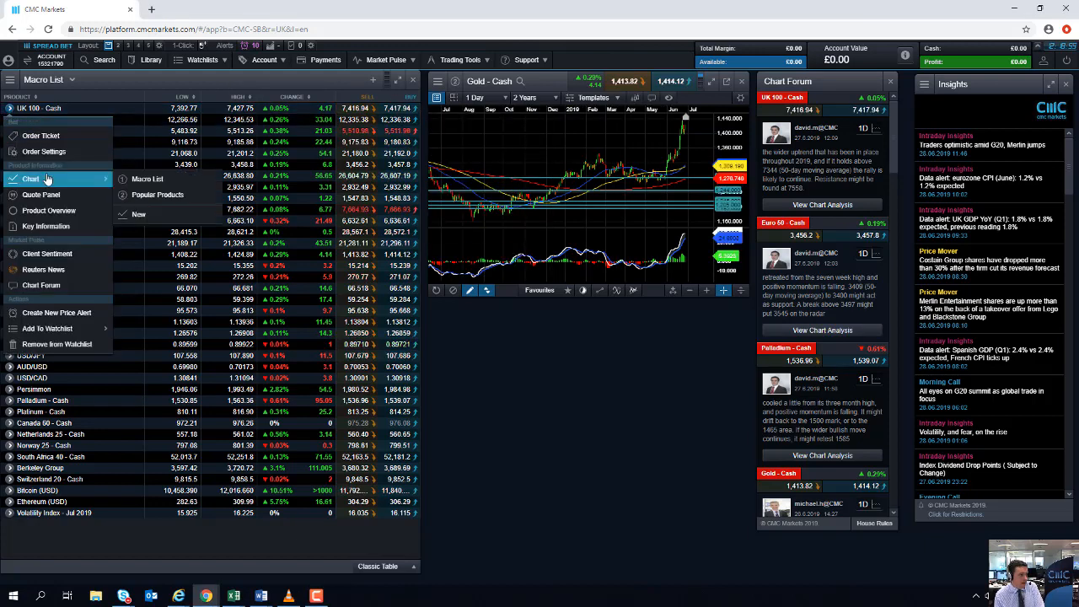
Show the UK 100 Cash daily chart full-screen, then bring up the Germany 30 Cash market options.
left_click(37, 179)
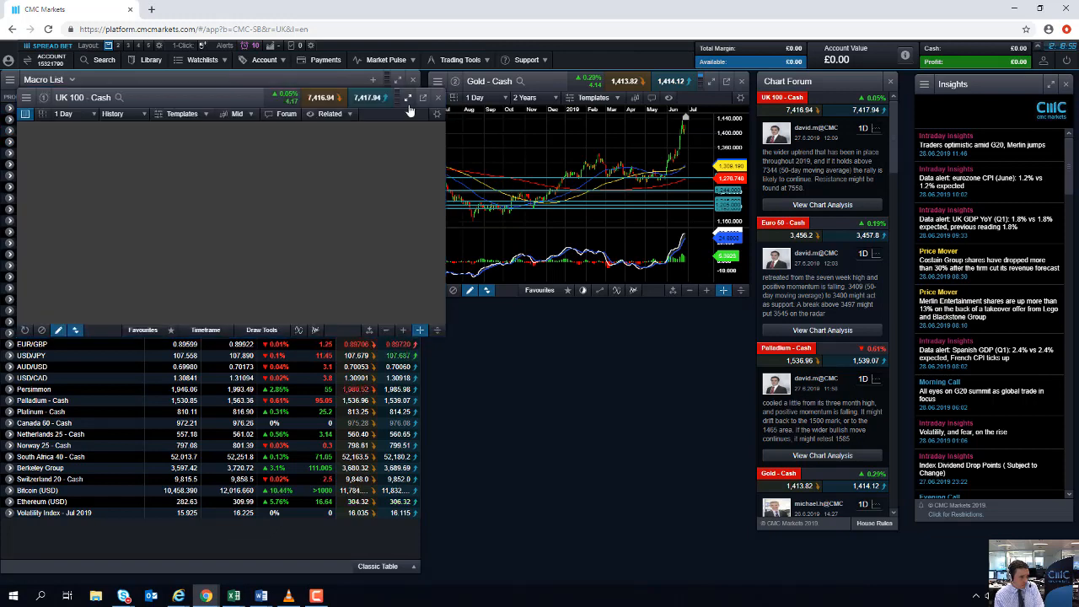
left_click(410, 98)
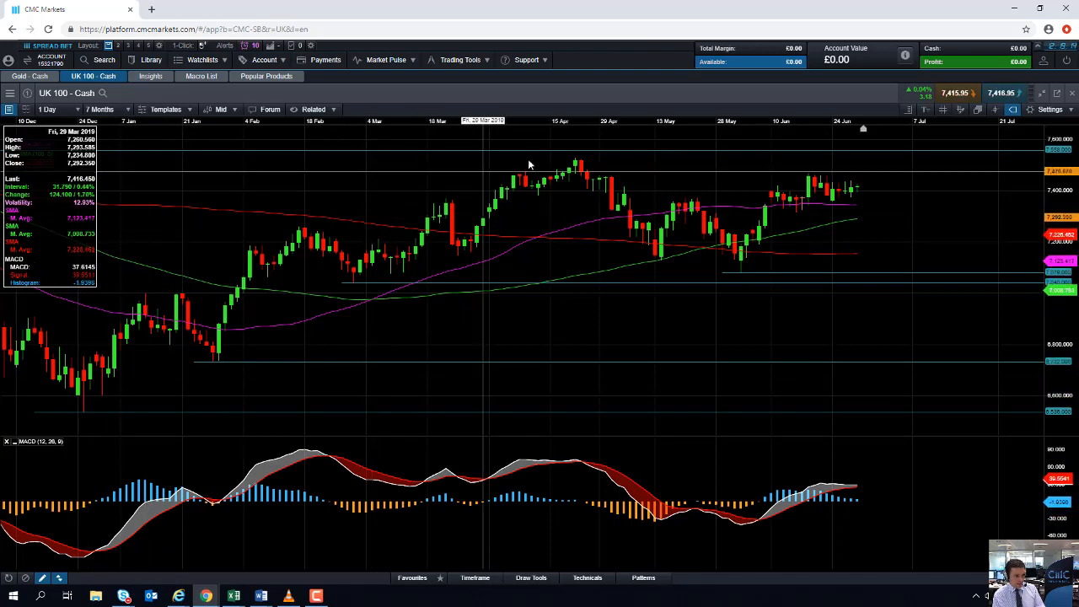
mouse_move(563, 169)
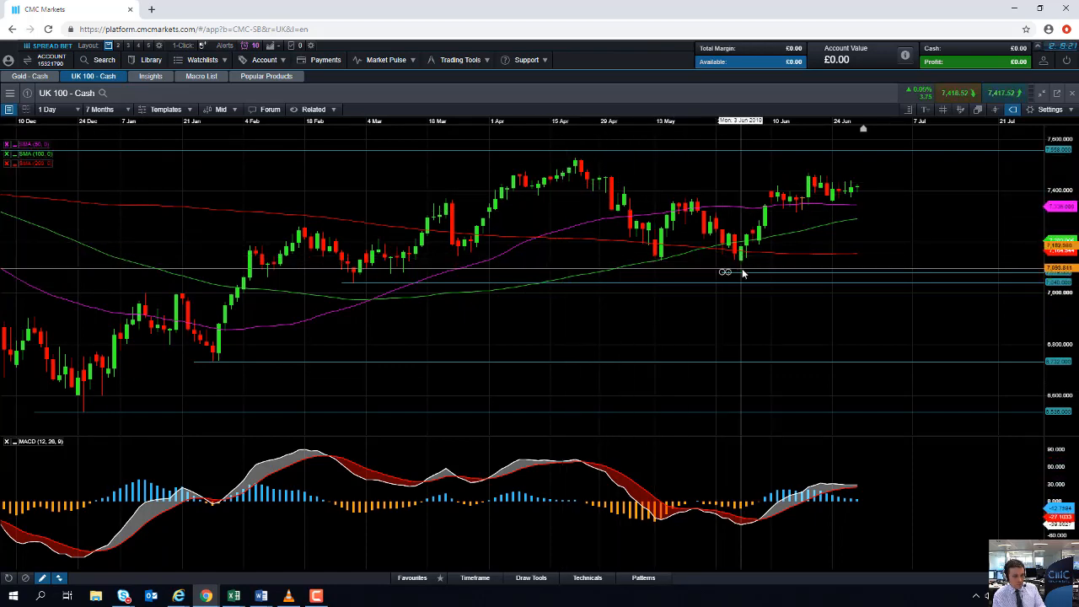
mouse_move(813, 188)
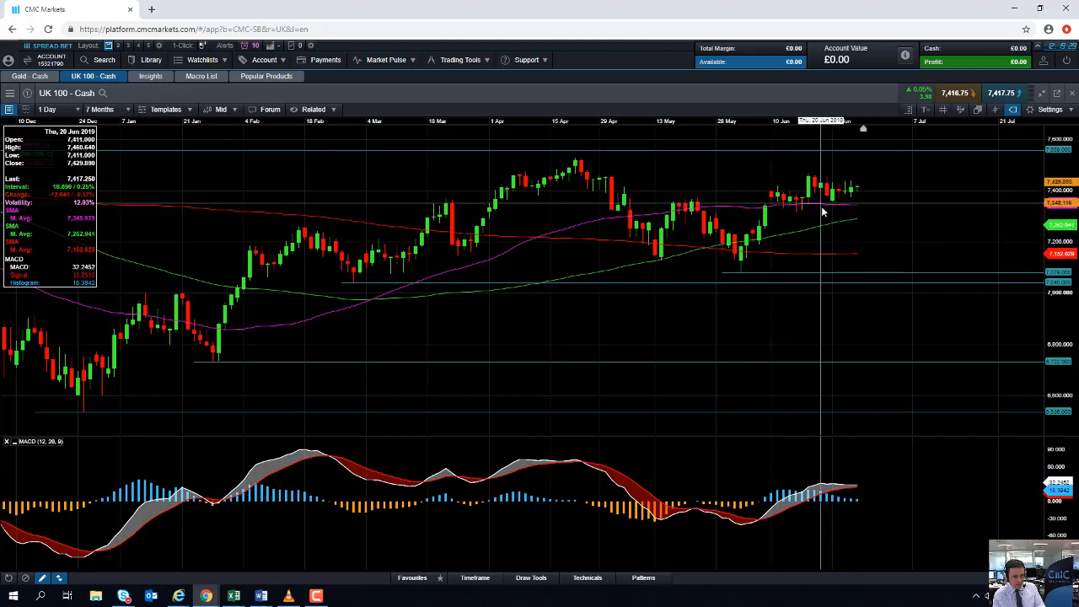
mouse_move(857, 221)
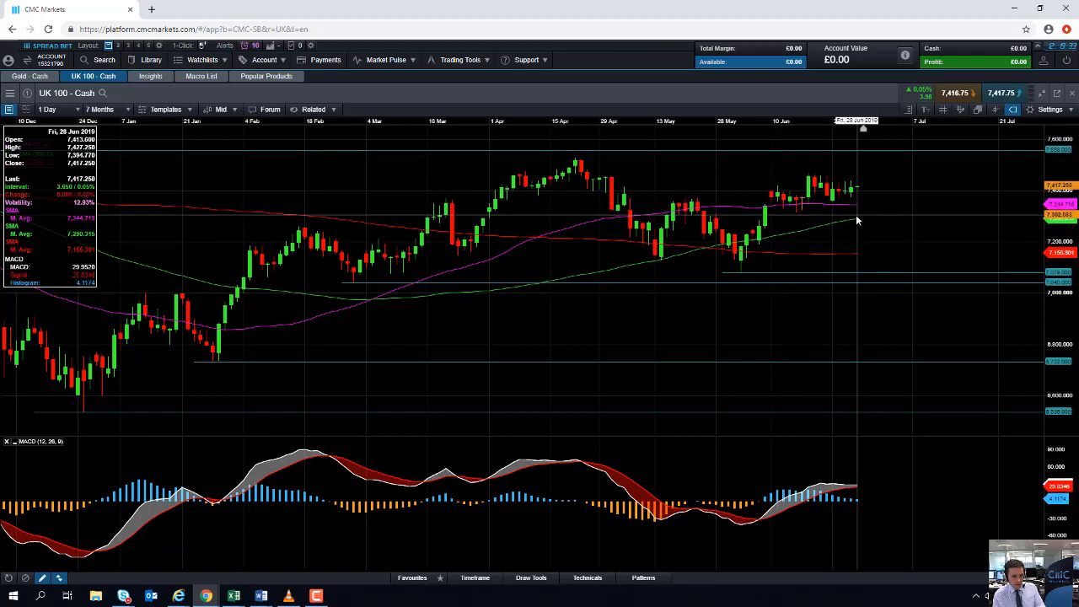
mouse_move(853, 211)
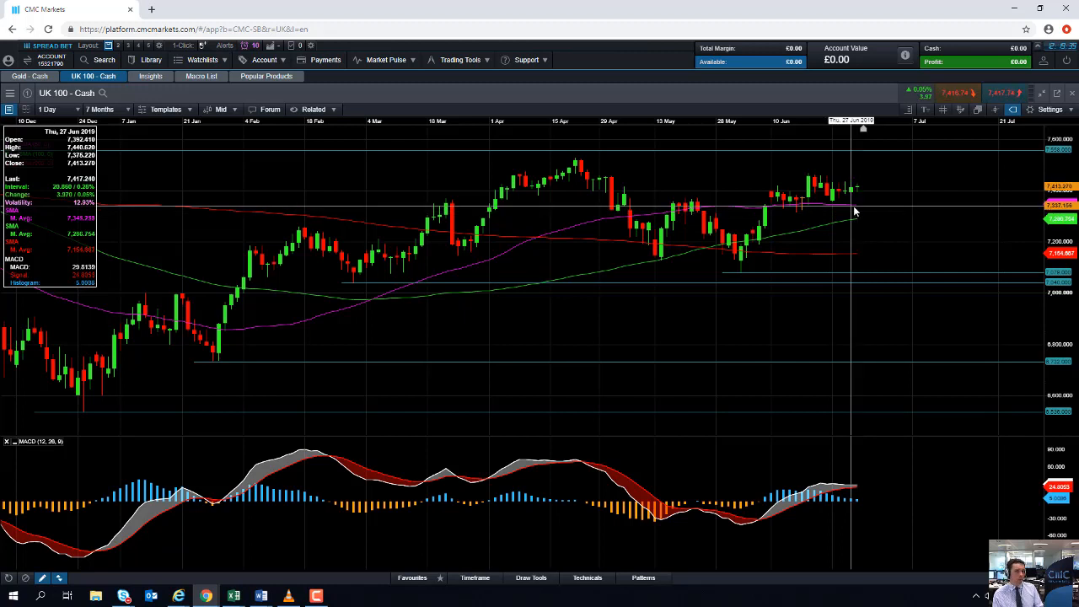
mouse_move(890, 182)
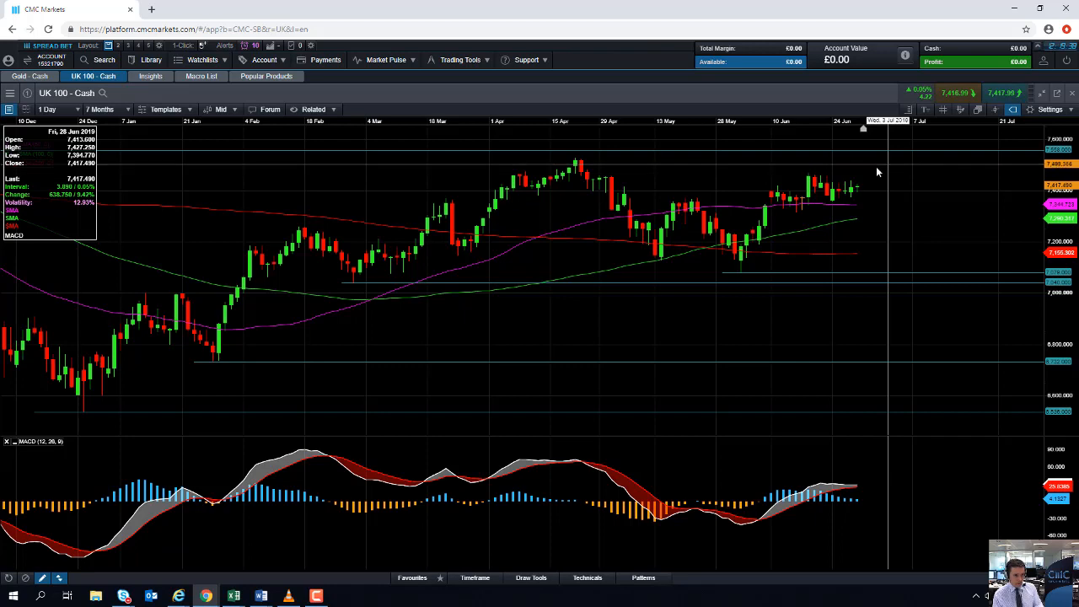
mouse_move(853, 192)
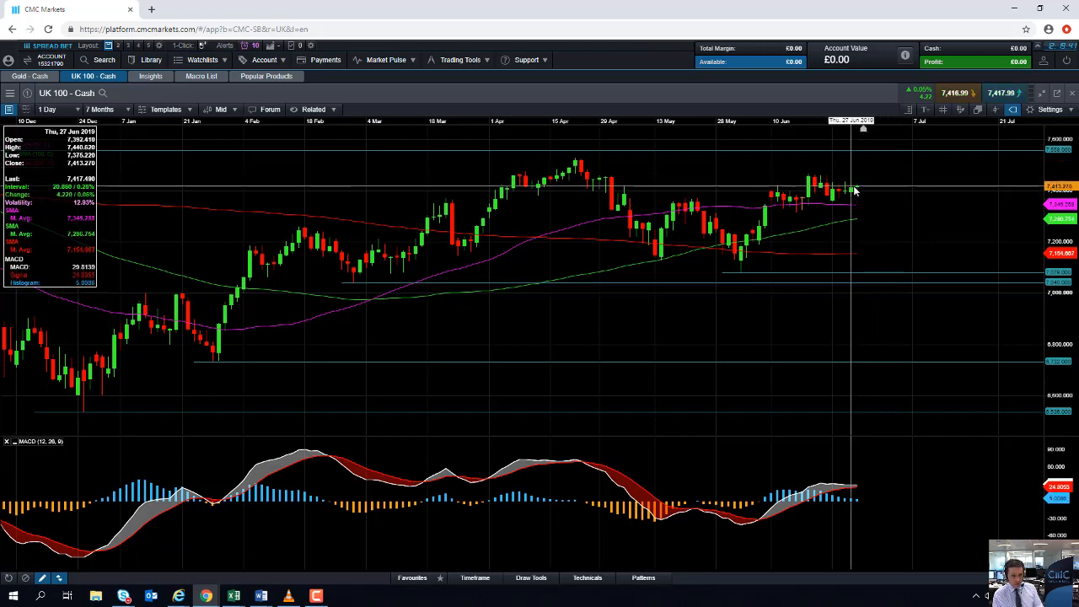
mouse_move(699, 260)
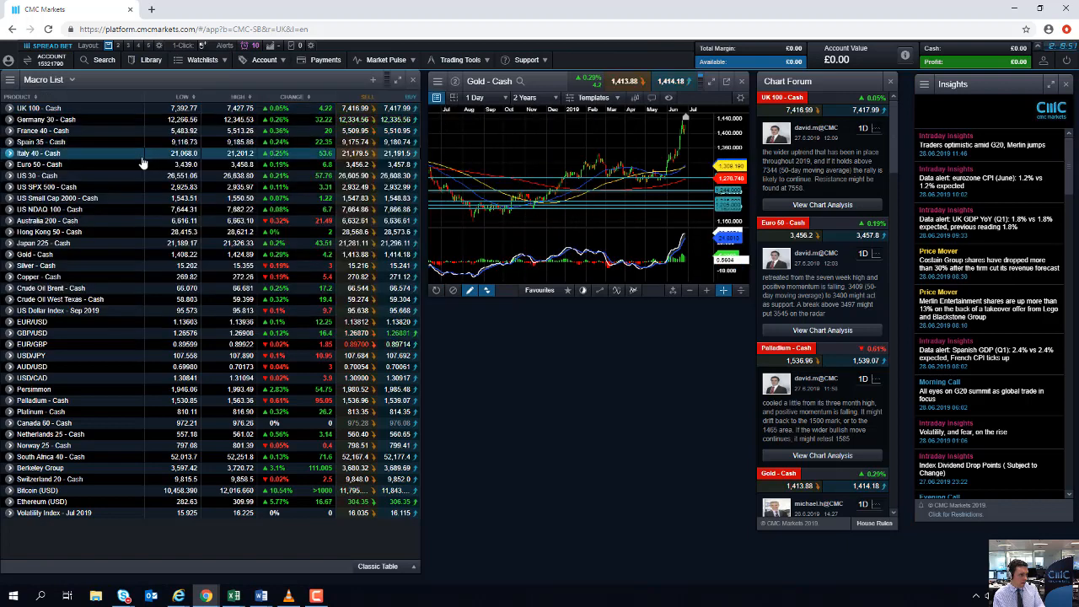
right_click(142, 162)
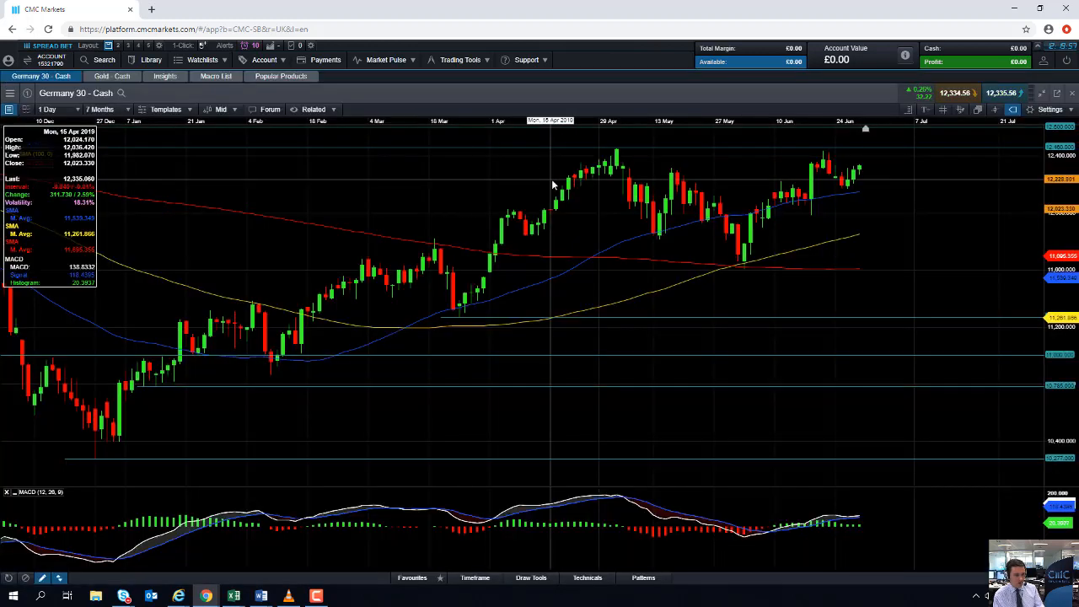
mouse_move(195, 358)
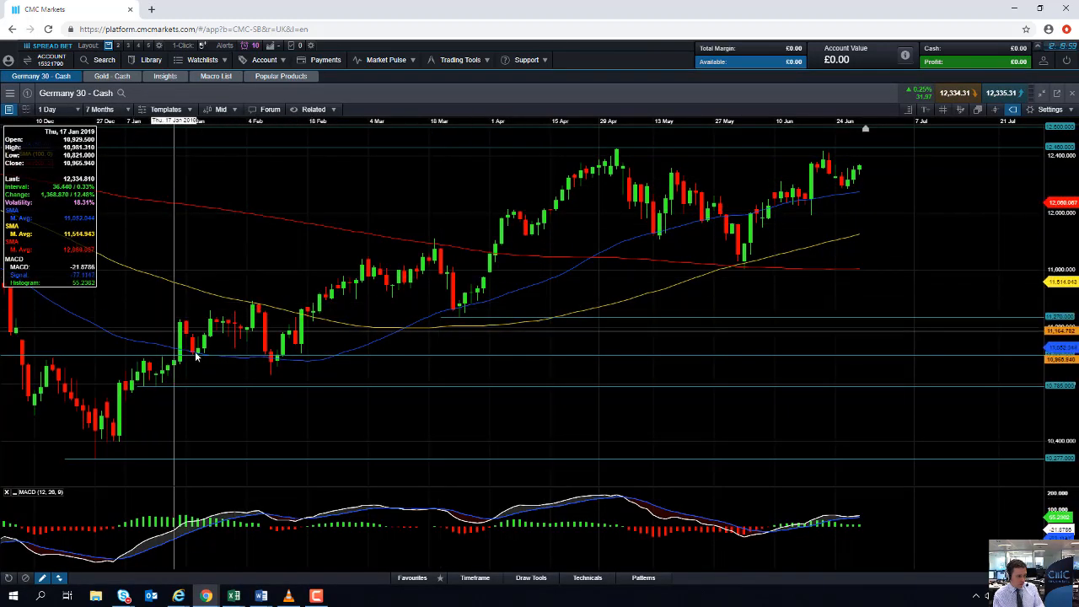
mouse_move(236, 406)
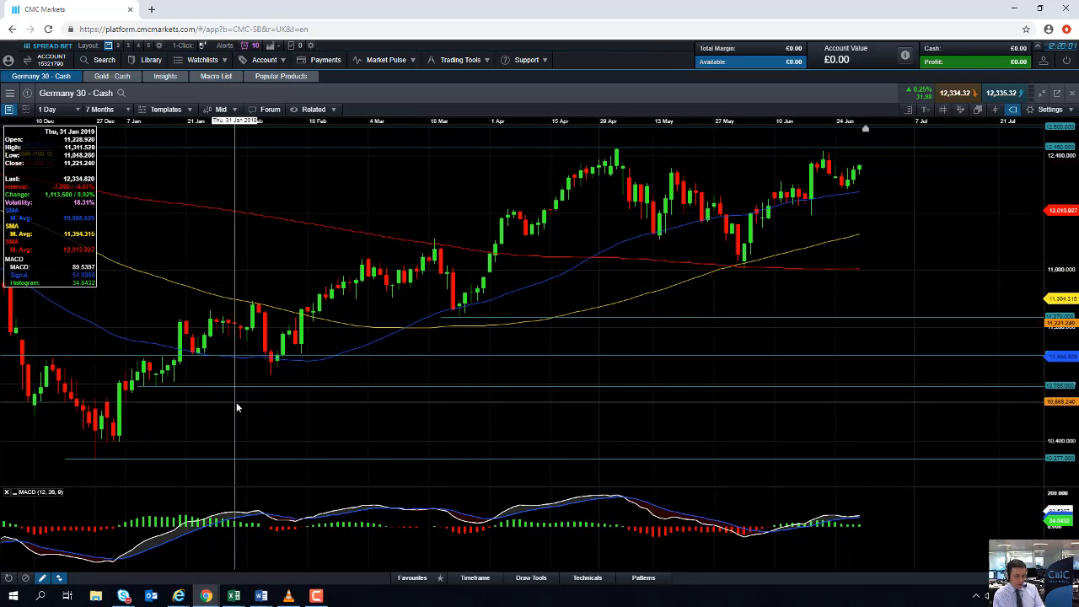
mouse_move(157, 444)
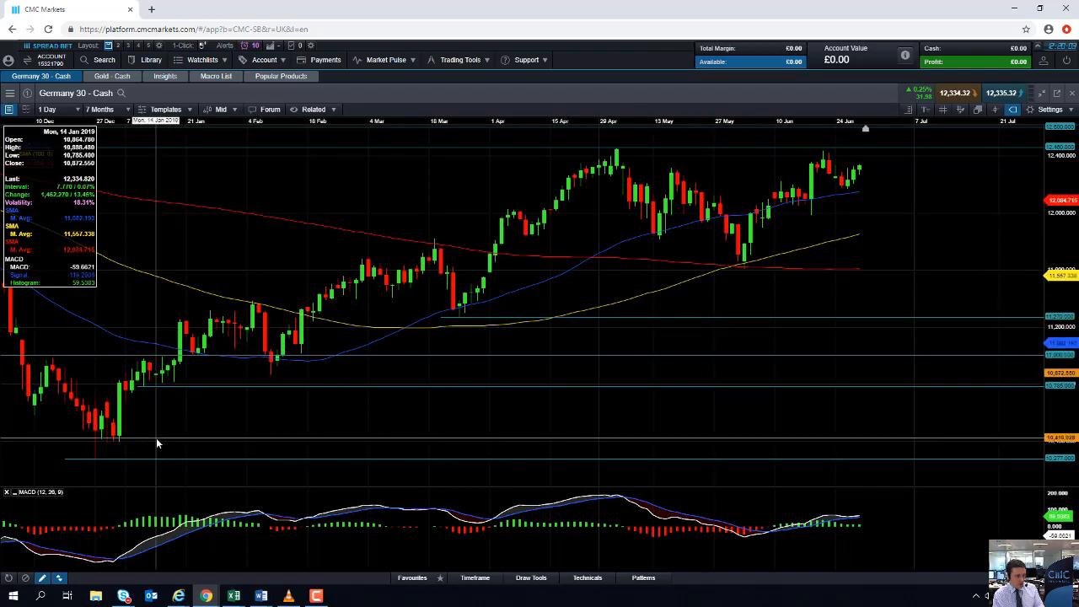
mouse_move(461, 242)
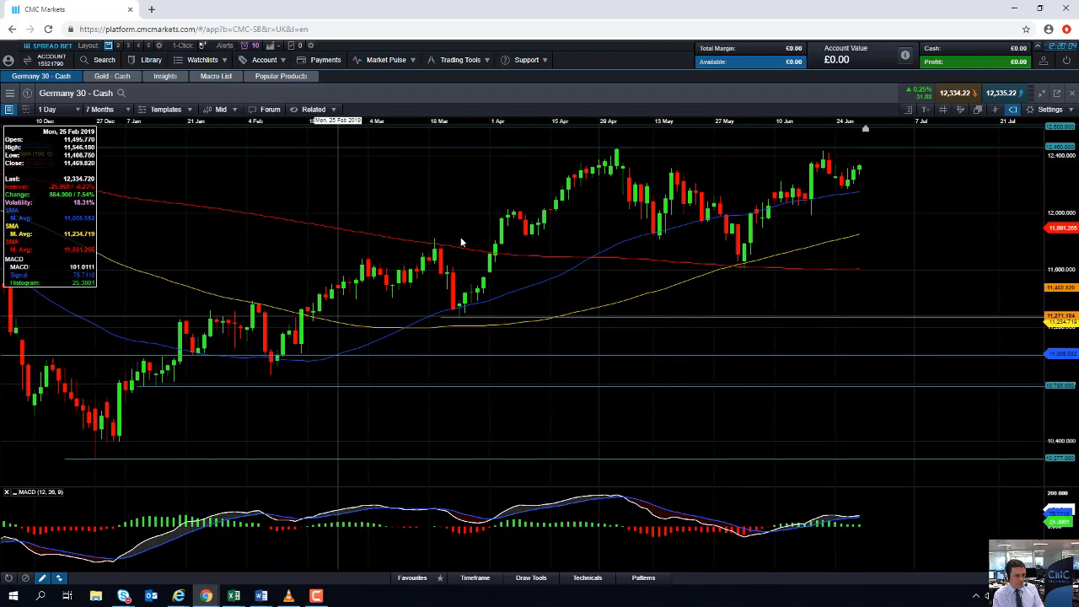
mouse_move(617, 167)
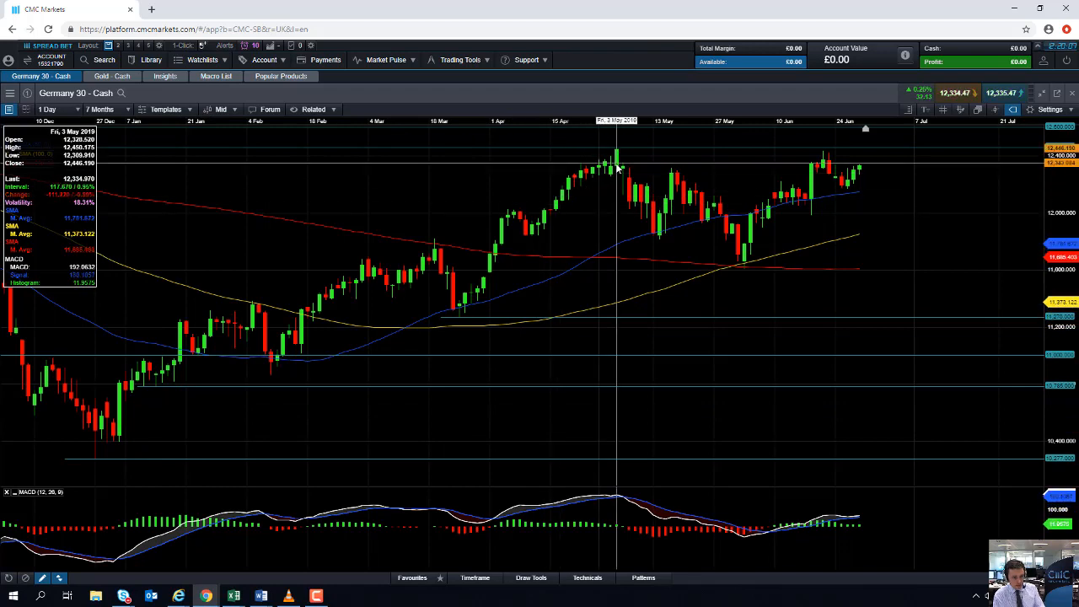
mouse_move(745, 261)
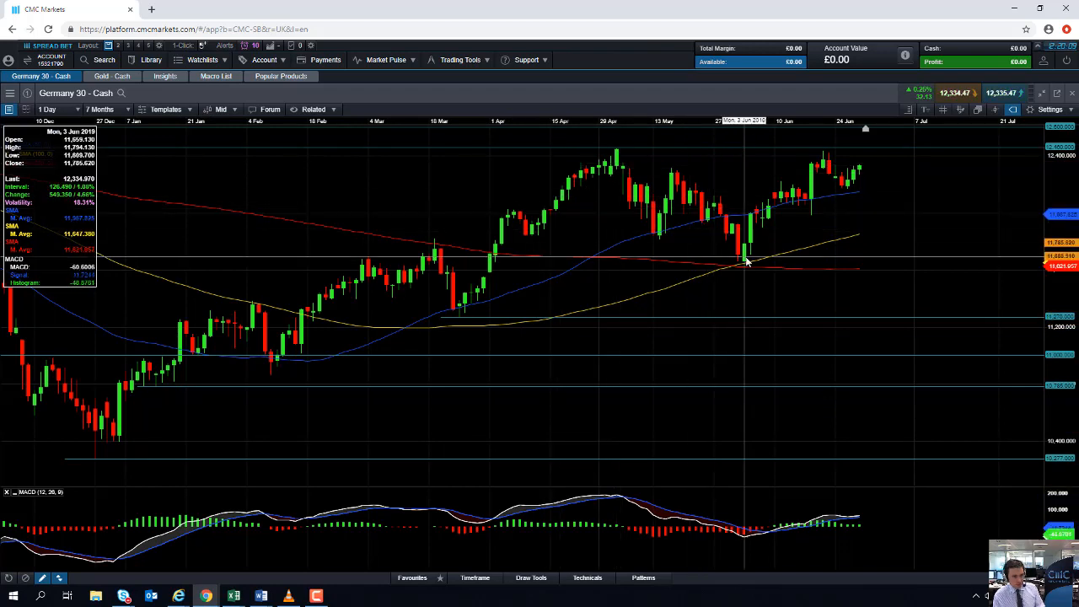
mouse_move(830, 196)
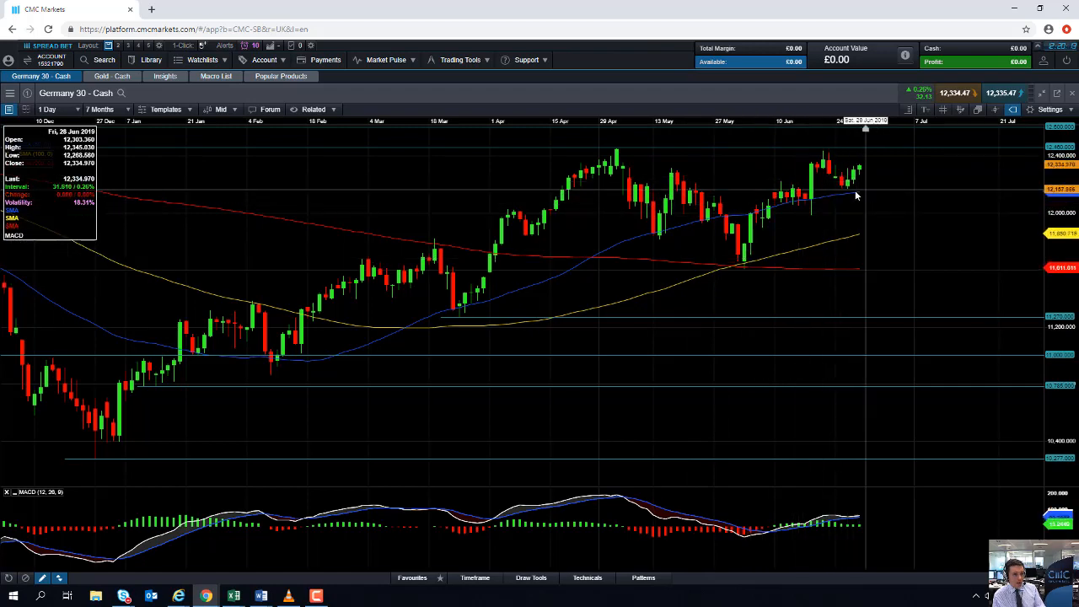
mouse_move(867, 199)
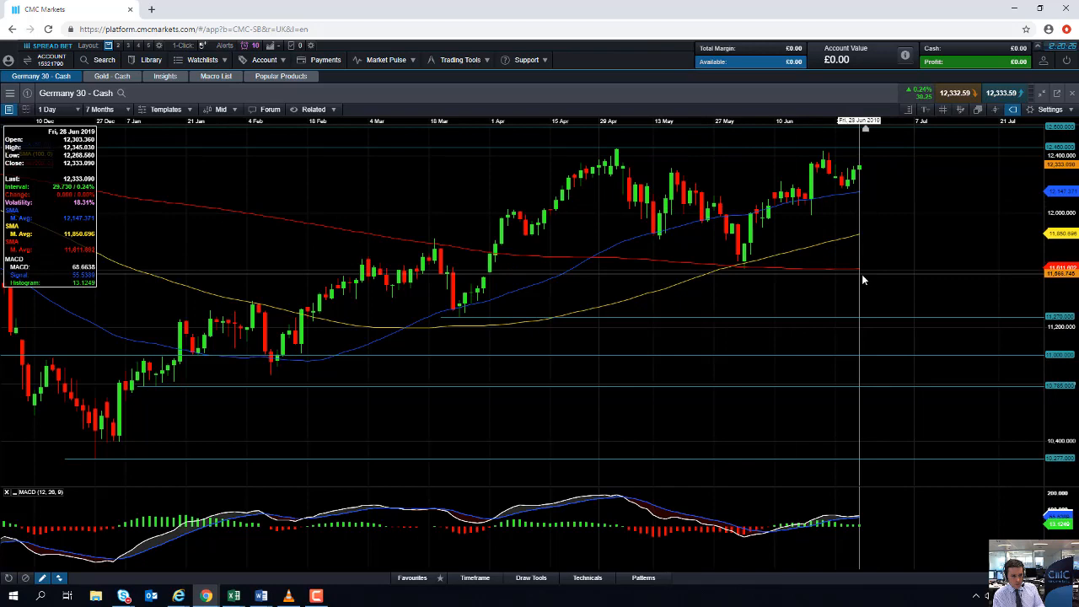
mouse_move(860, 294)
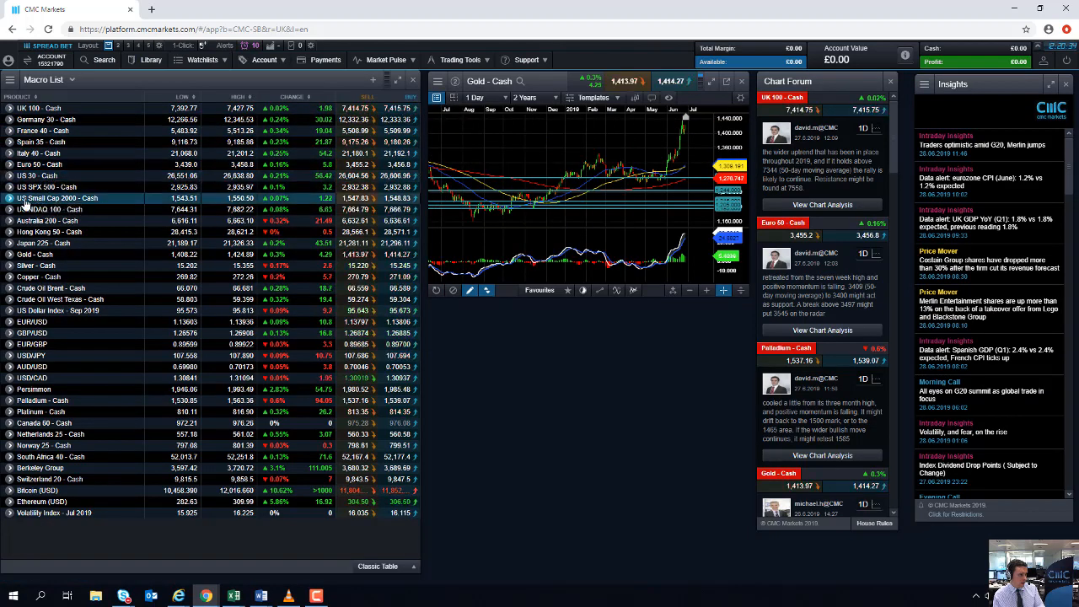
Bring up the US SPX 500 market options from the Macro List to chart it full-screen.
right_click(37, 197)
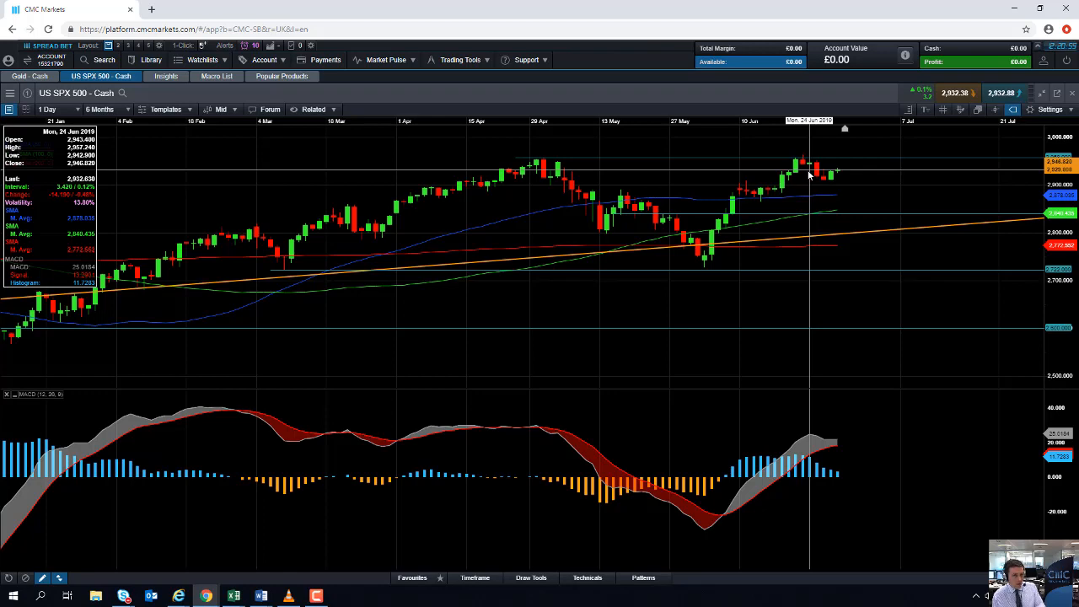
mouse_move(836, 196)
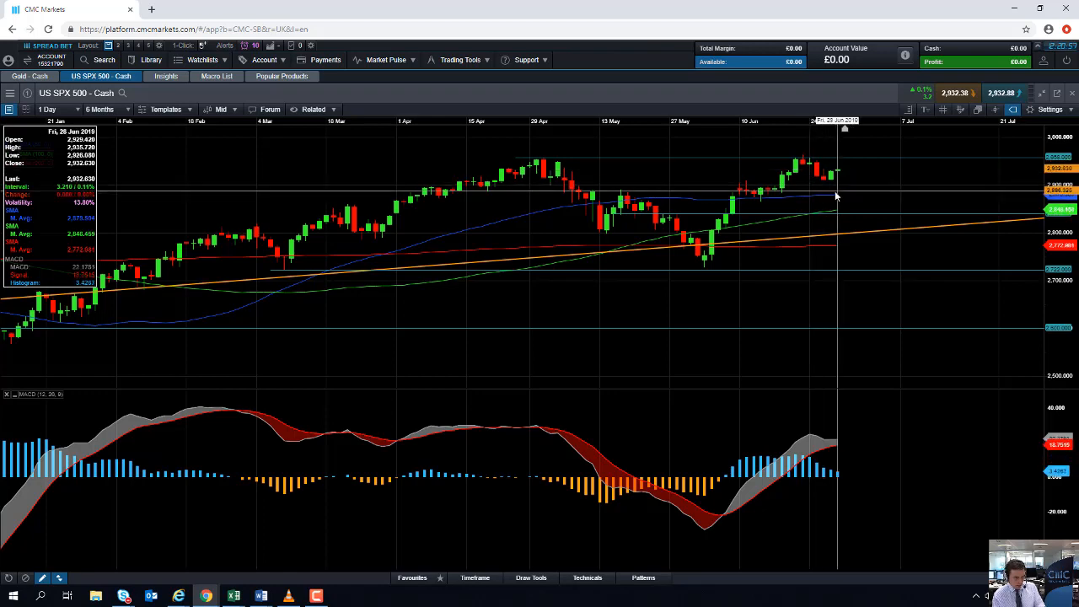
mouse_move(839, 206)
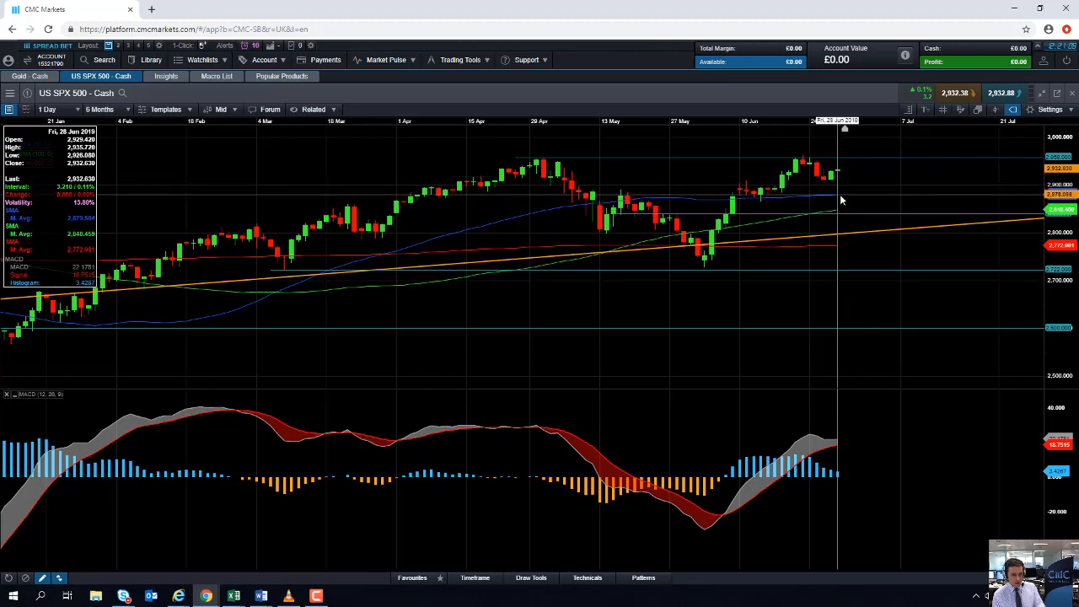
mouse_move(832, 206)
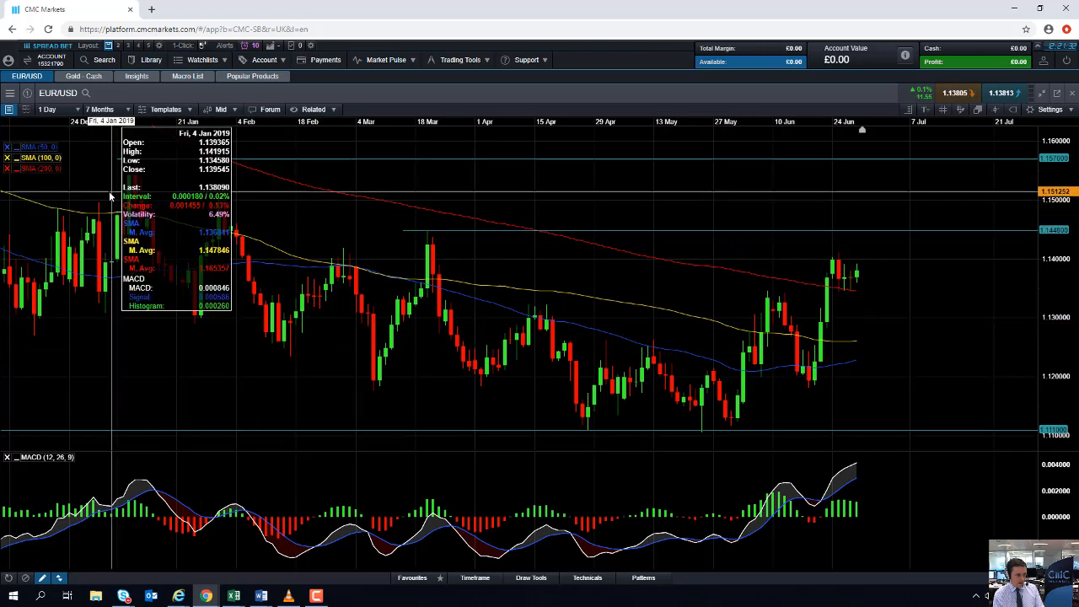
mouse_move(786, 362)
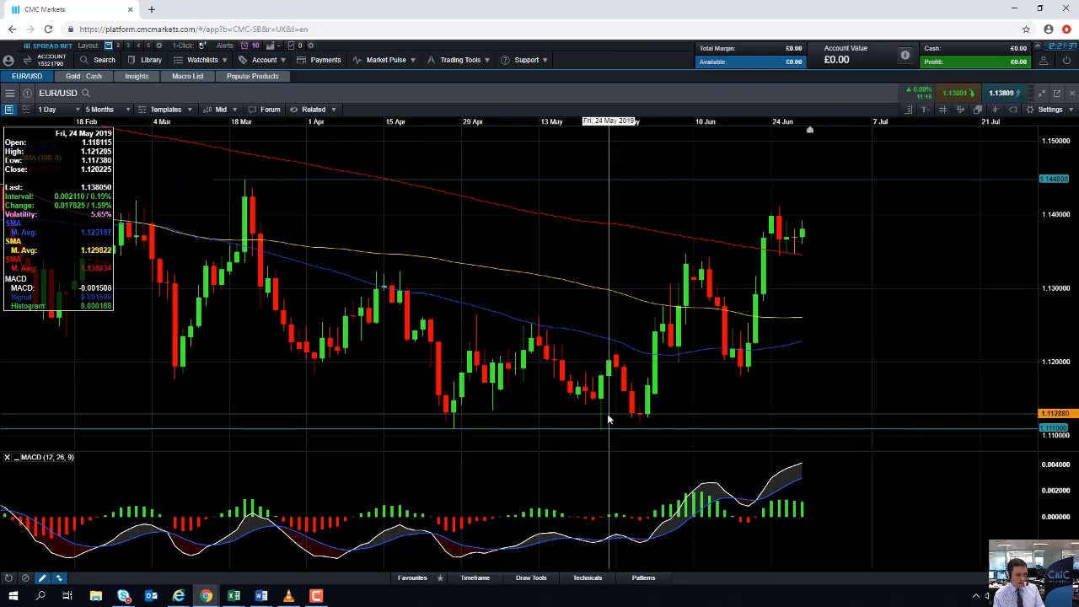
mouse_move(583, 425)
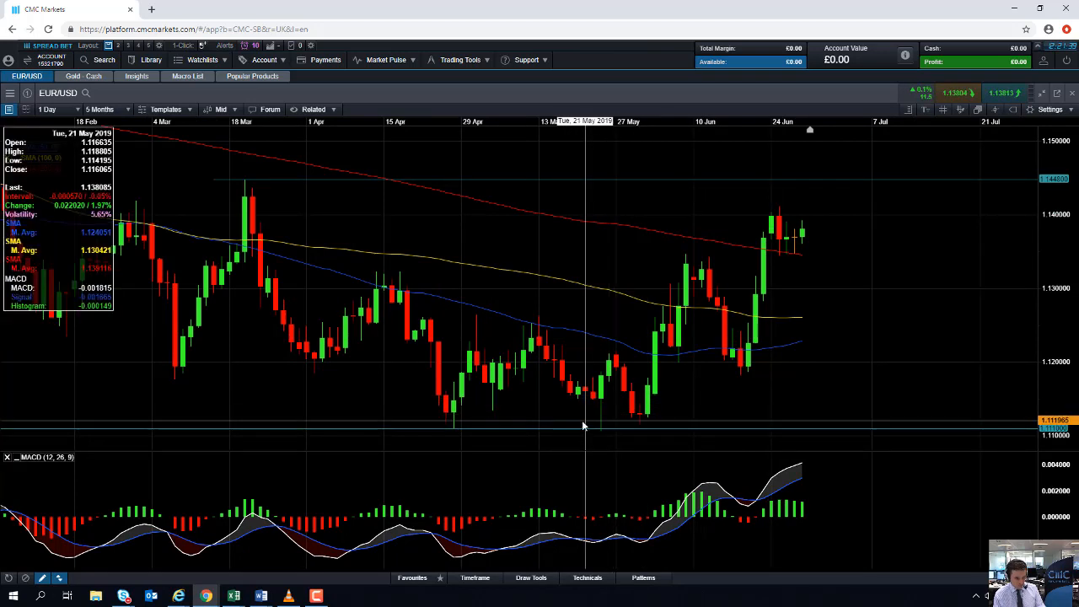
mouse_move(623, 215)
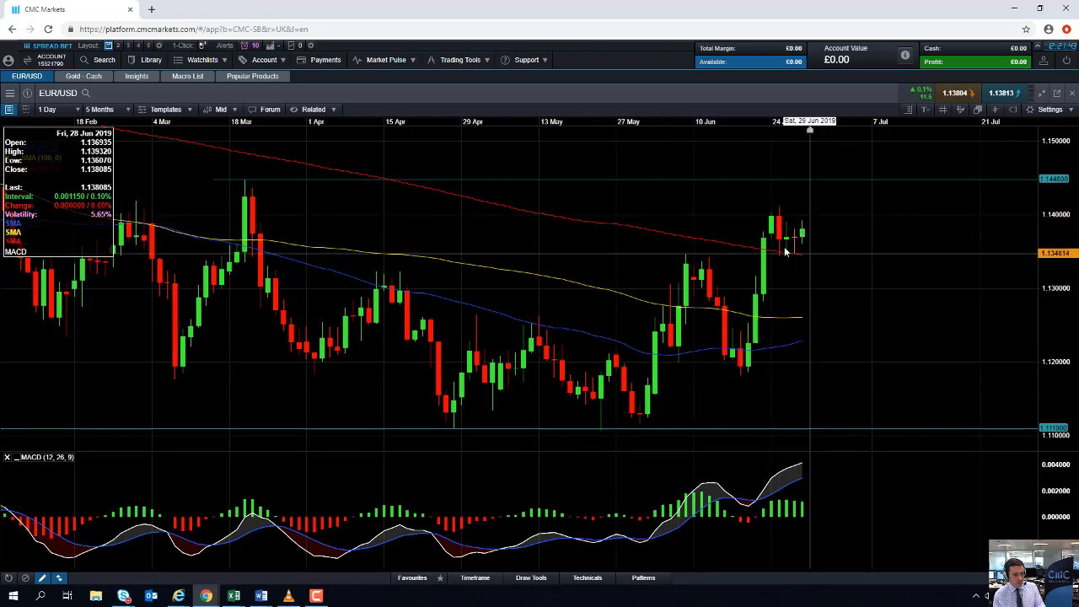
mouse_move(808, 259)
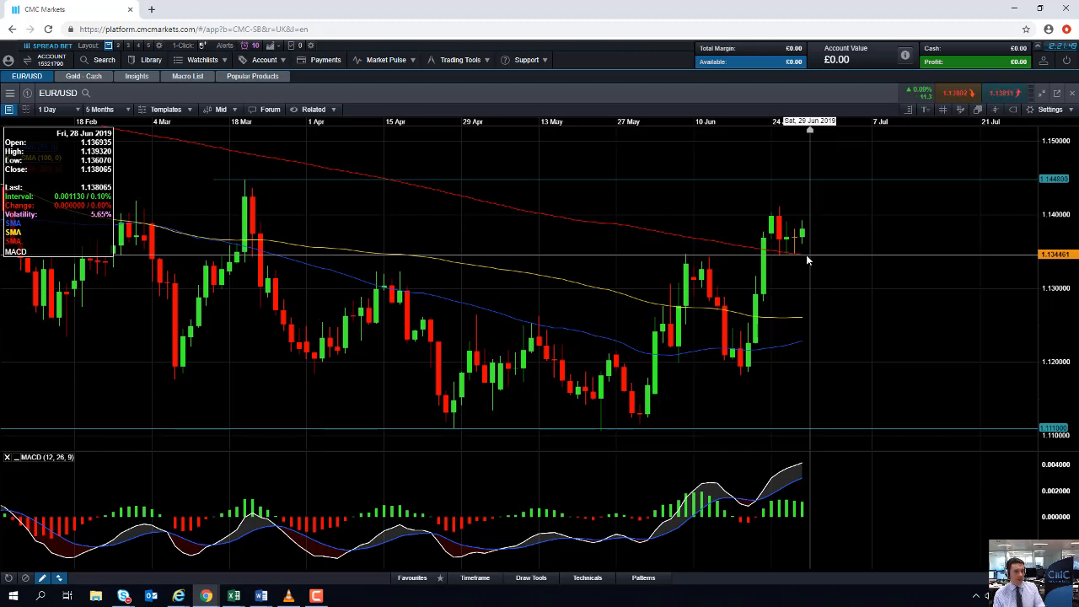
mouse_move(836, 222)
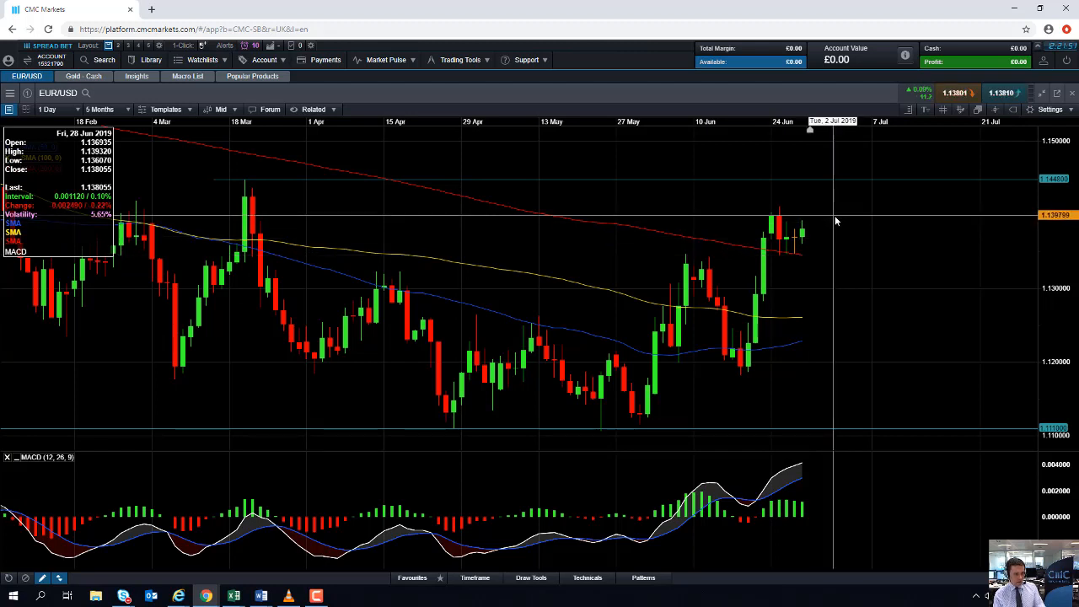
mouse_move(226, 207)
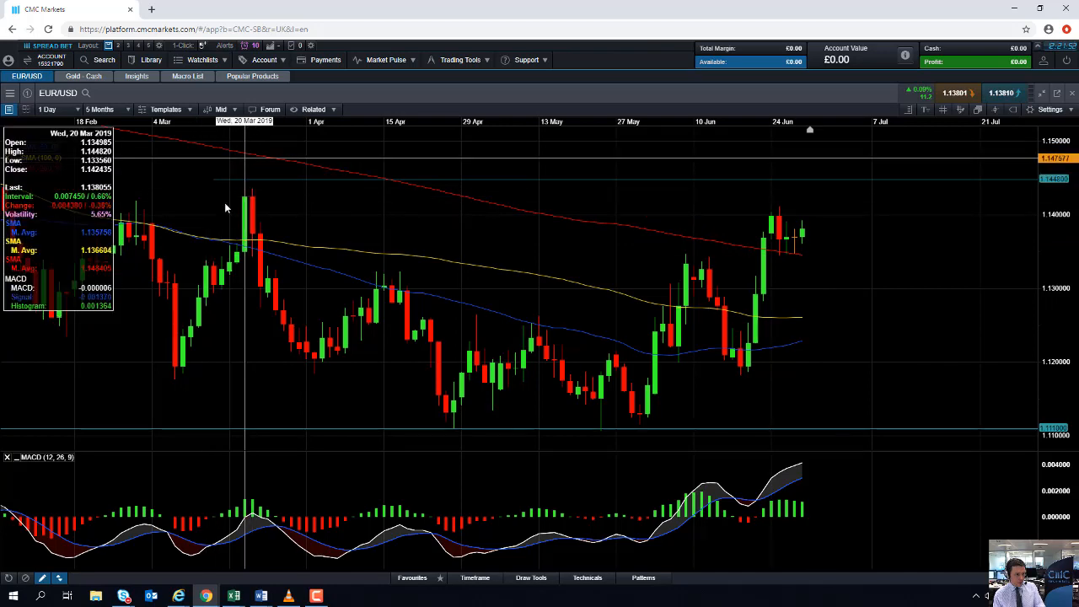
mouse_move(801, 216)
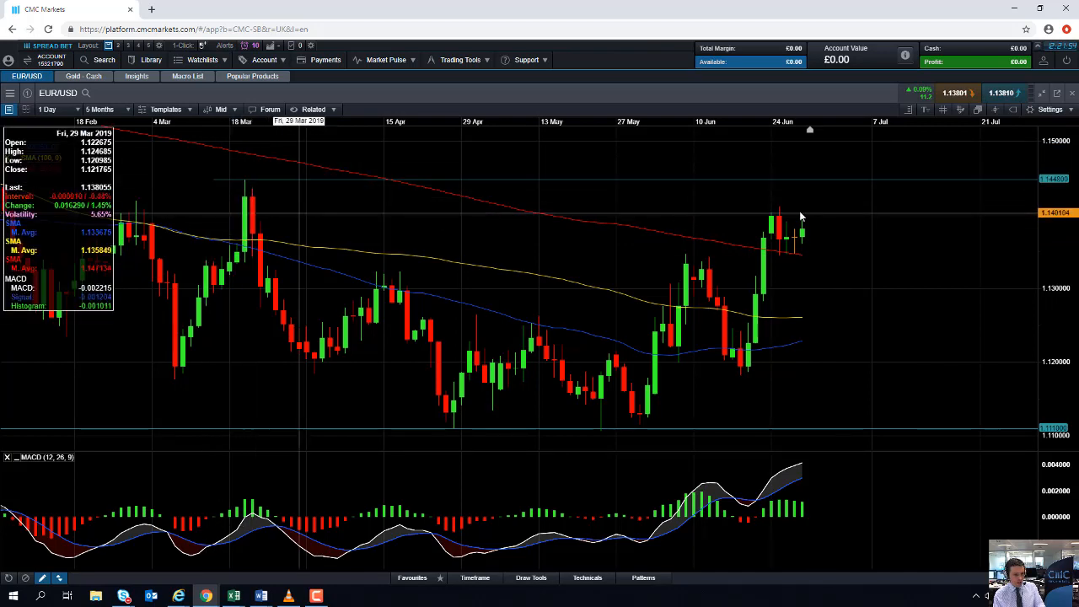
mouse_move(802, 223)
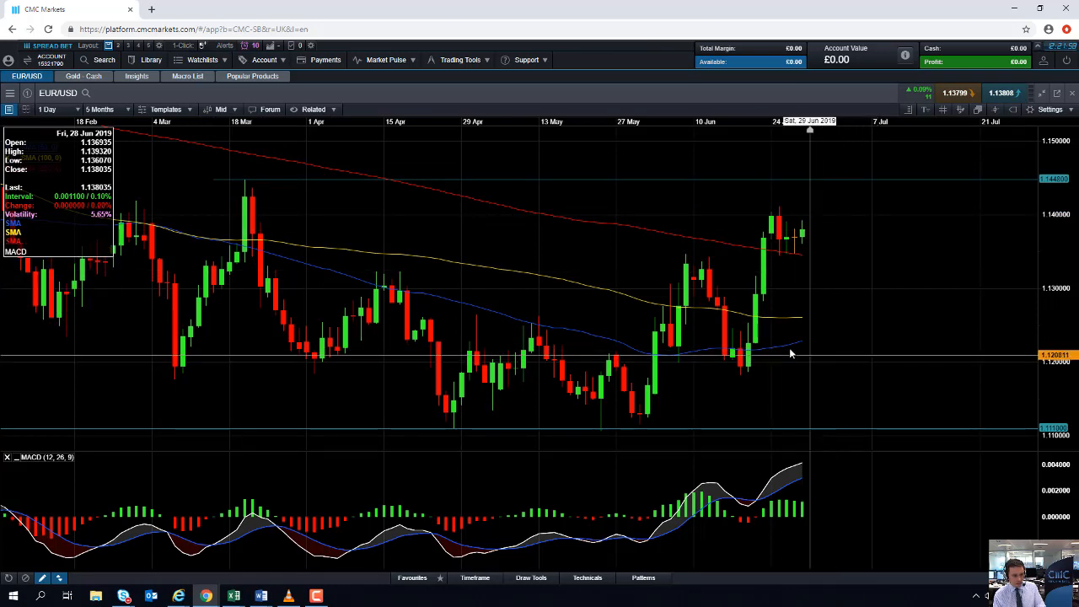
mouse_move(767, 339)
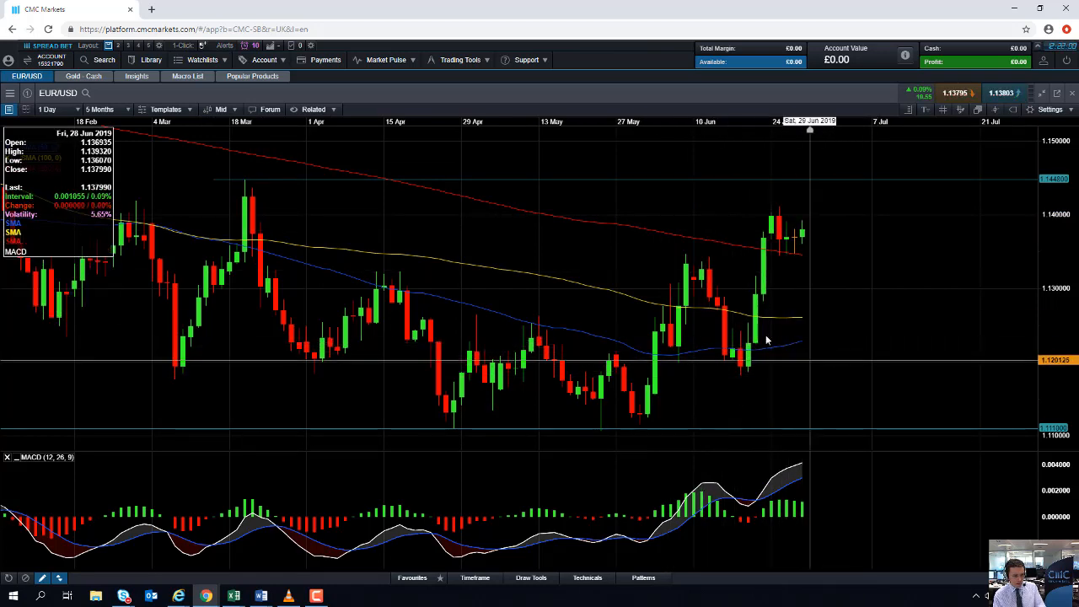
mouse_move(772, 358)
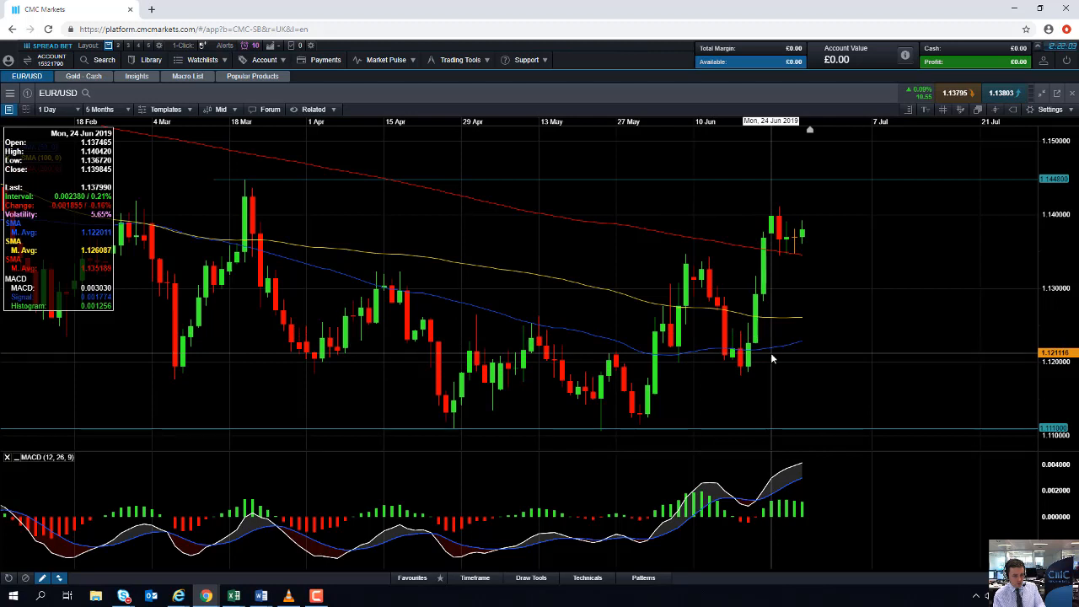